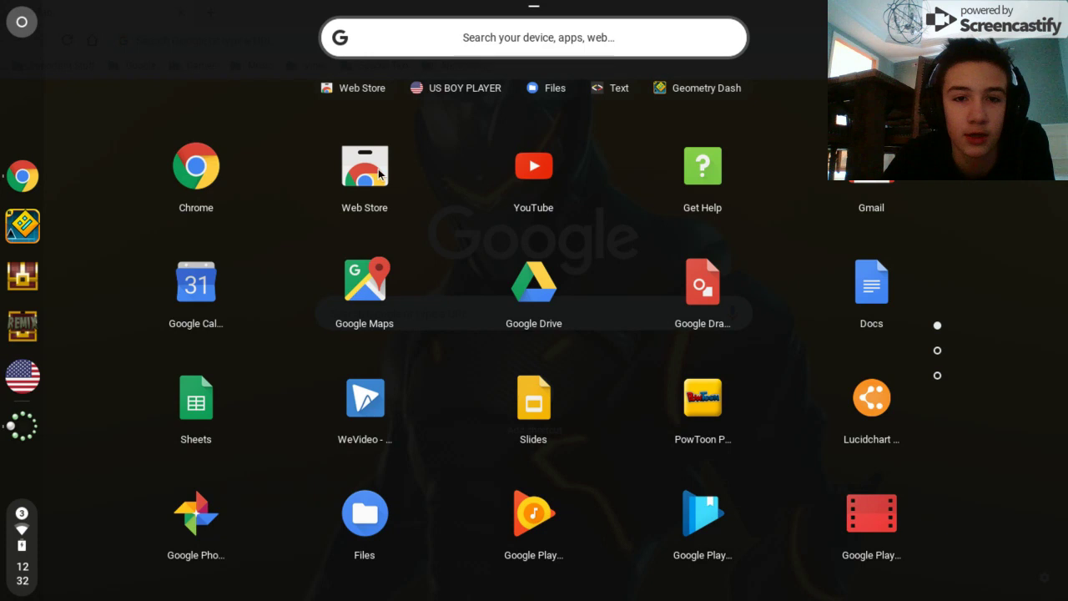
- Launch the Chrome Web Store from the Chrome OS launcher
click(364, 164)
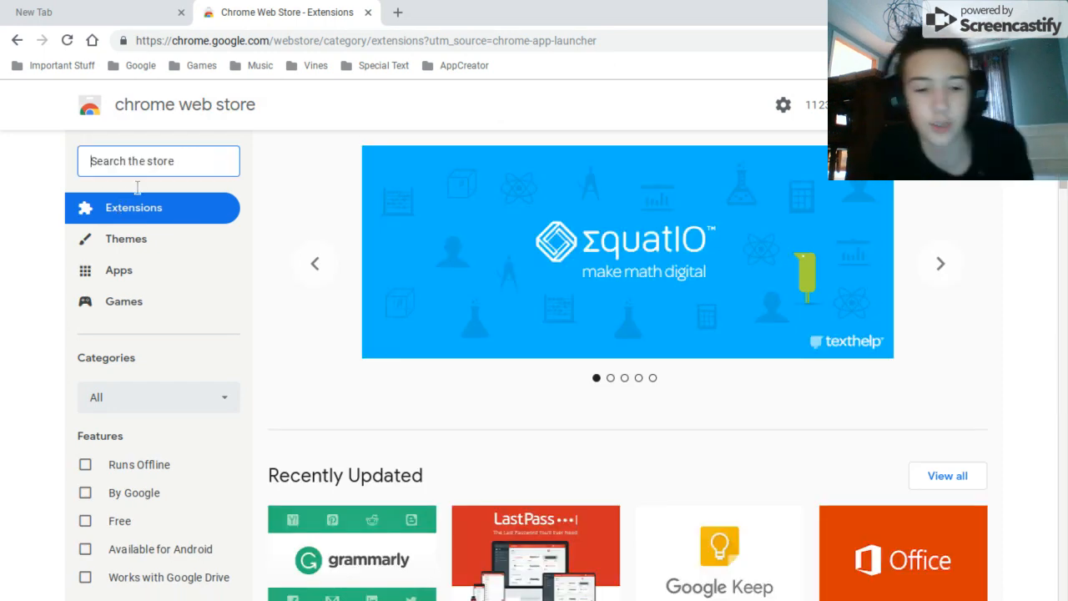
- Search the Web Store for 'american boy player' and open the America Boy Player listing
text(american boy playe)
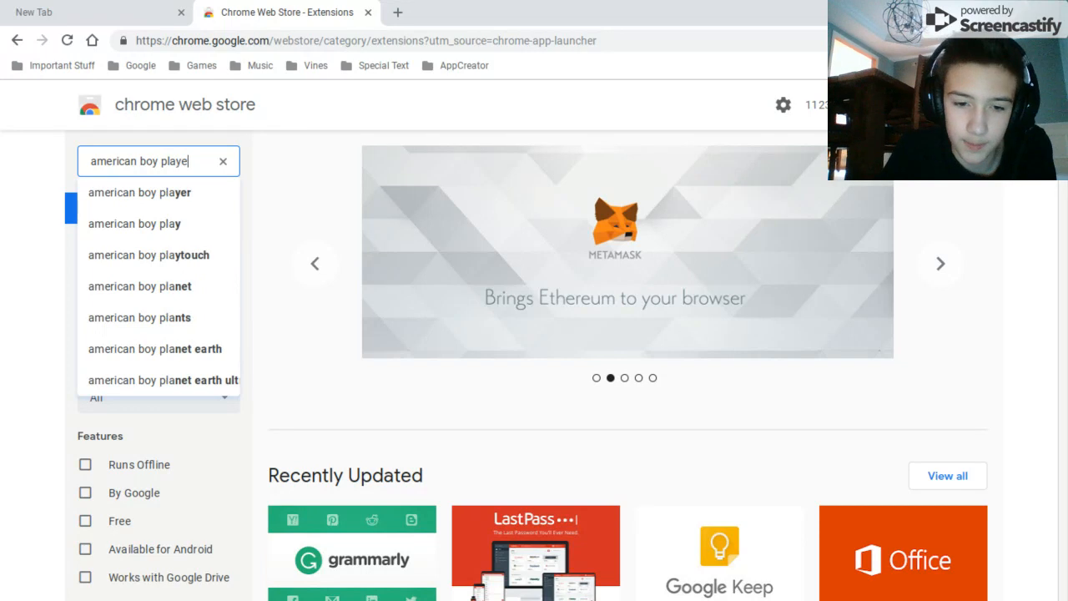
key(Enter)
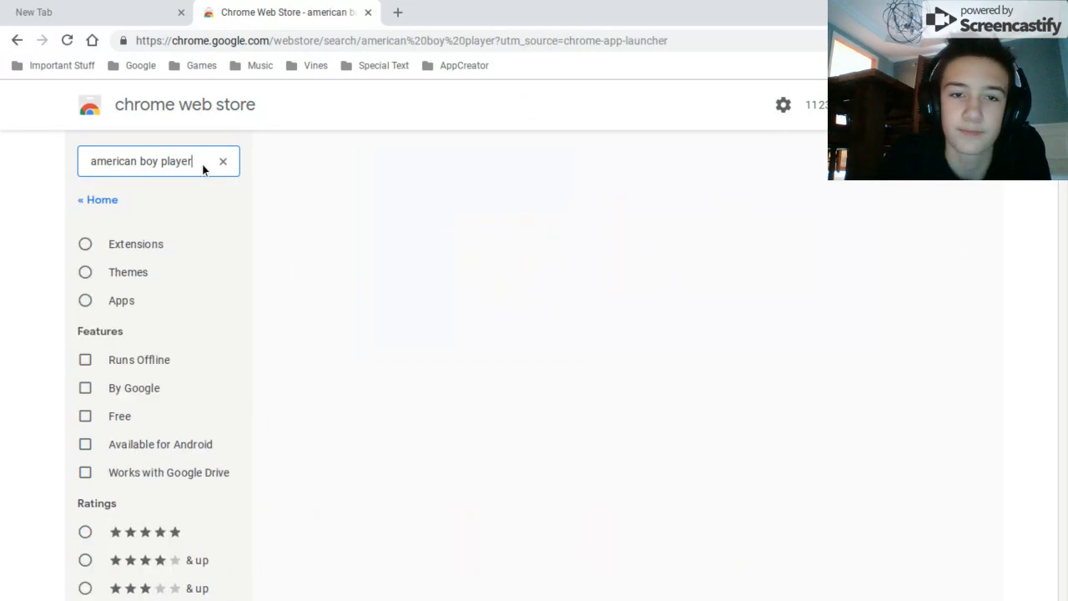
scroll(down, 3)
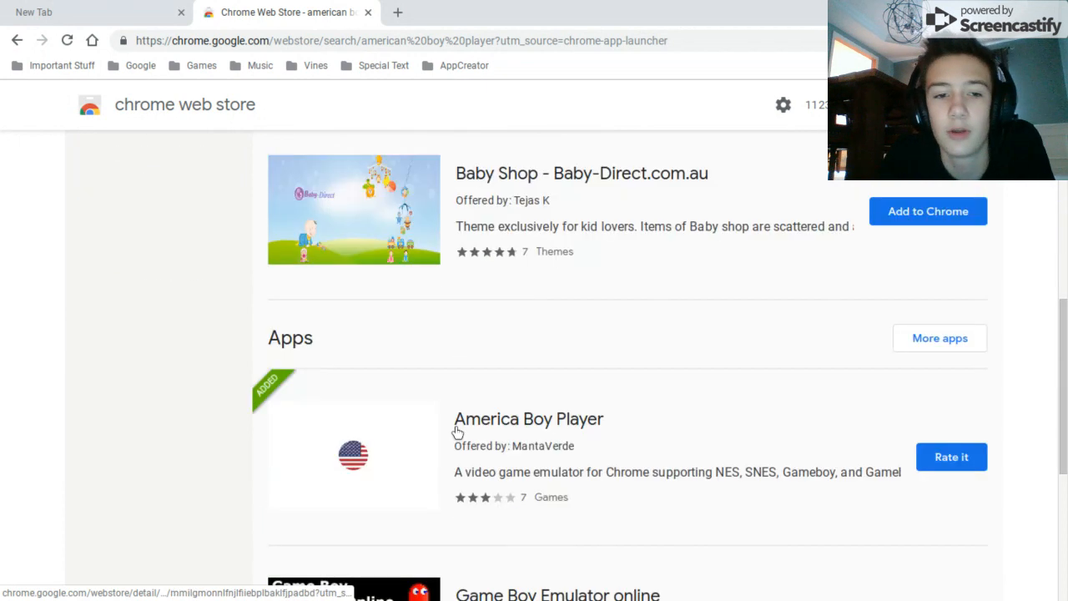
scroll(down, 3)
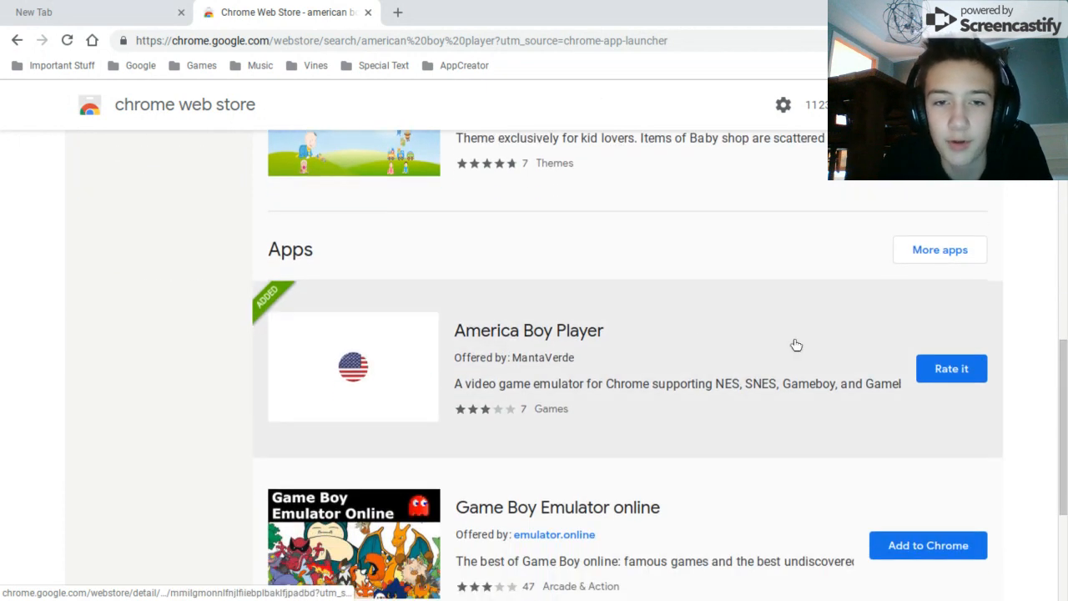
click(529, 331)
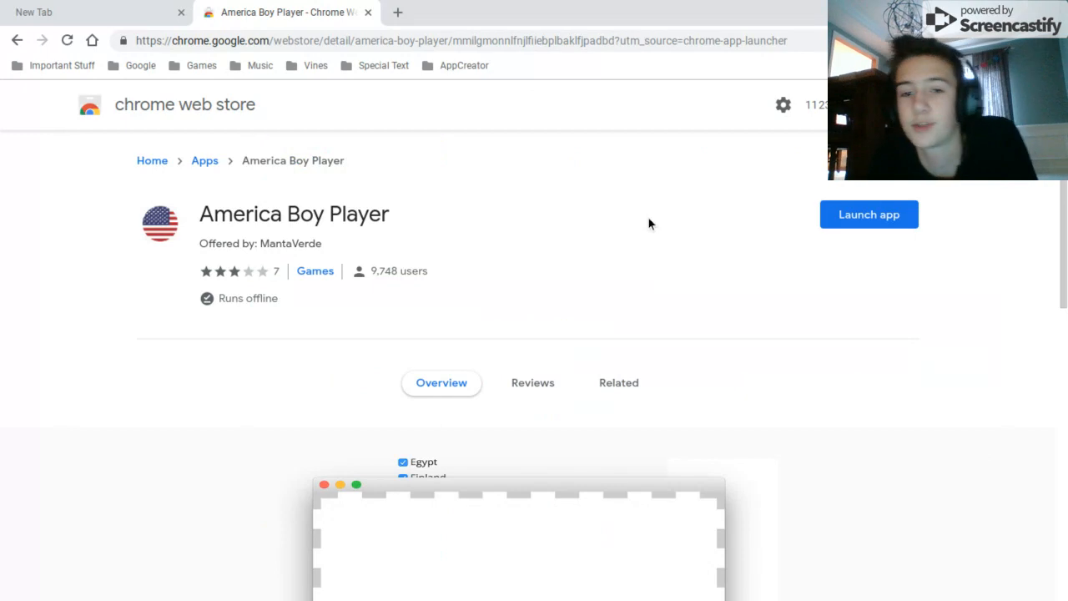
scroll(down, 3)
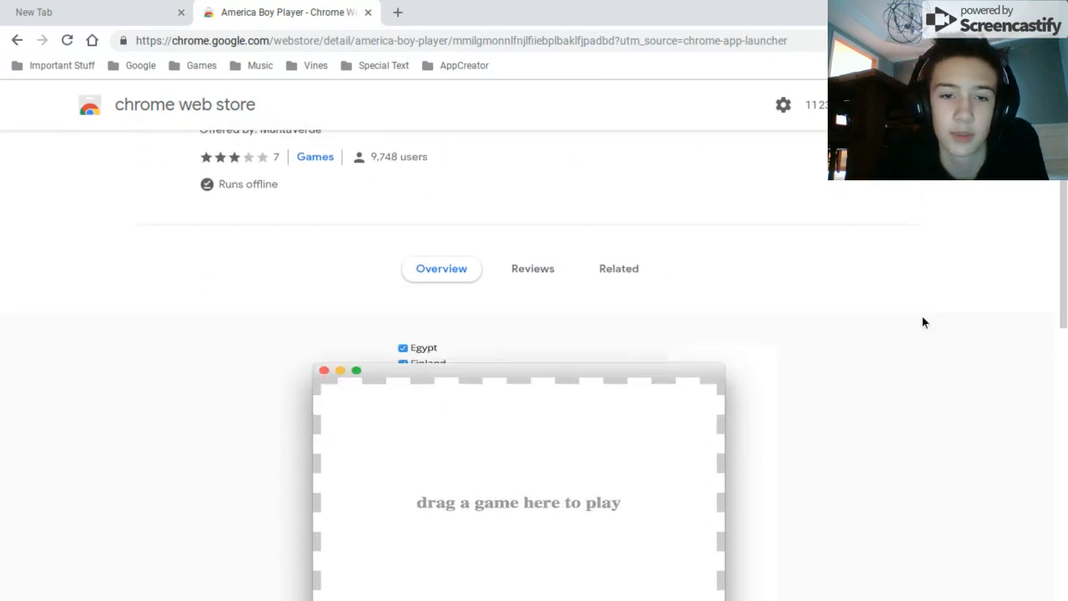
scroll(down, 3)
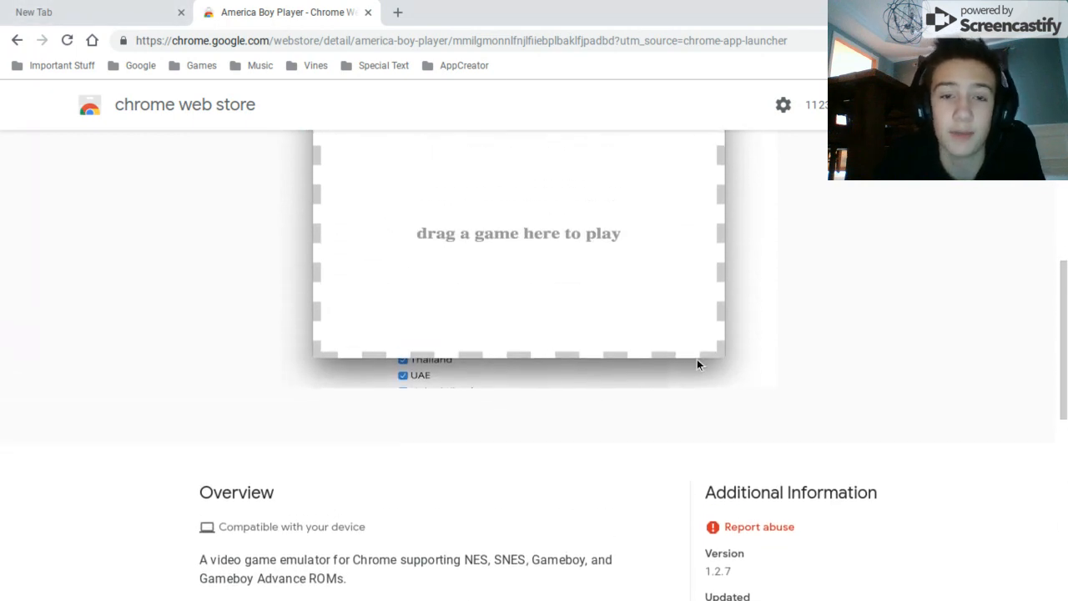
scroll(up, 3)
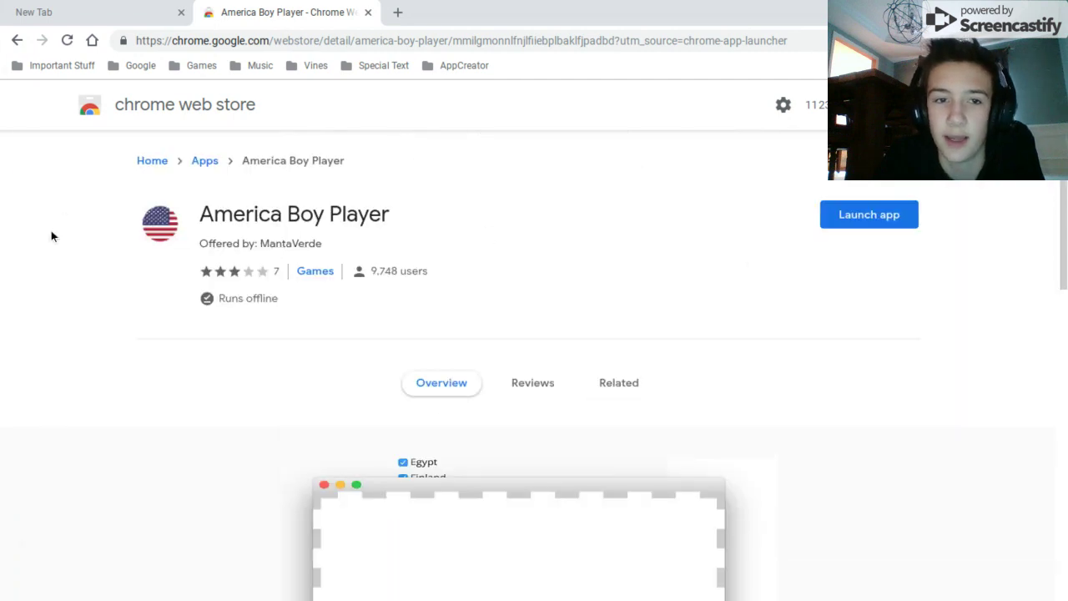
mouse_move(875, 229)
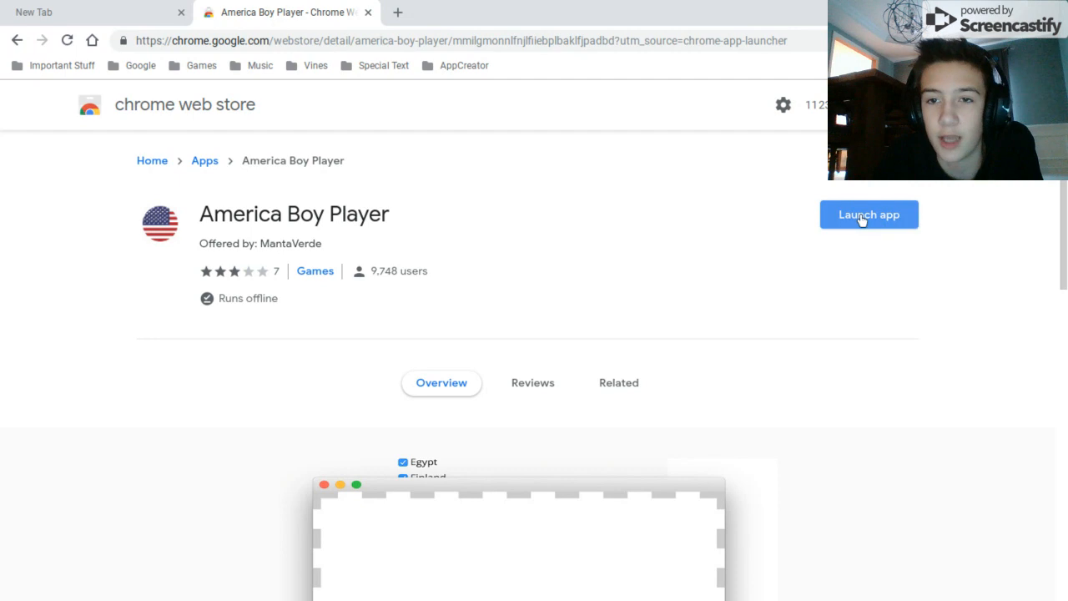
mouse_move(369, 12)
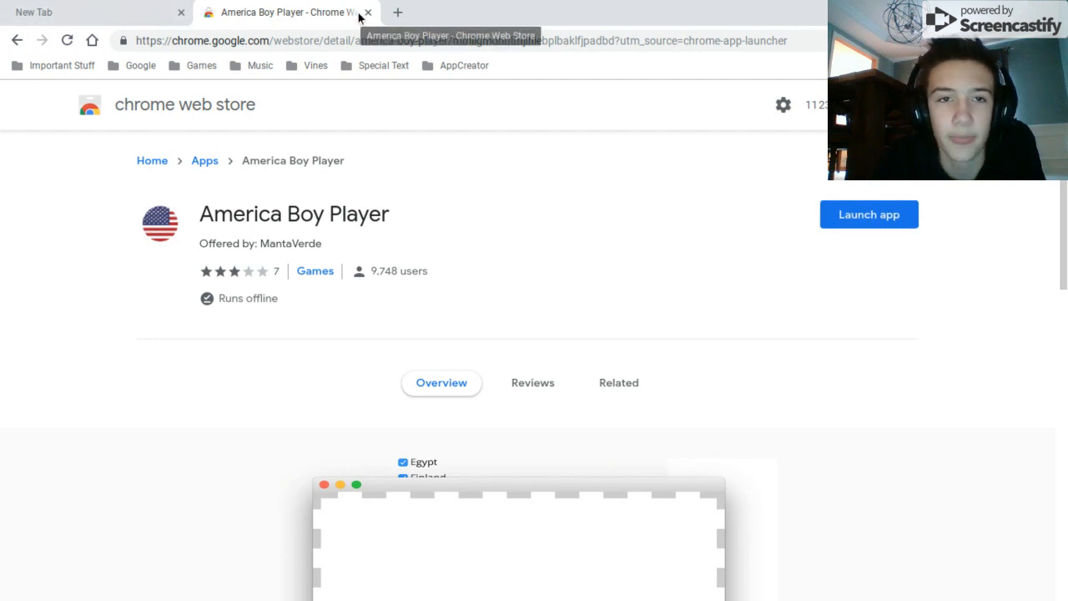
- Close the Web Store tab and search Google for the Pokémon ROM
click(377, 12)
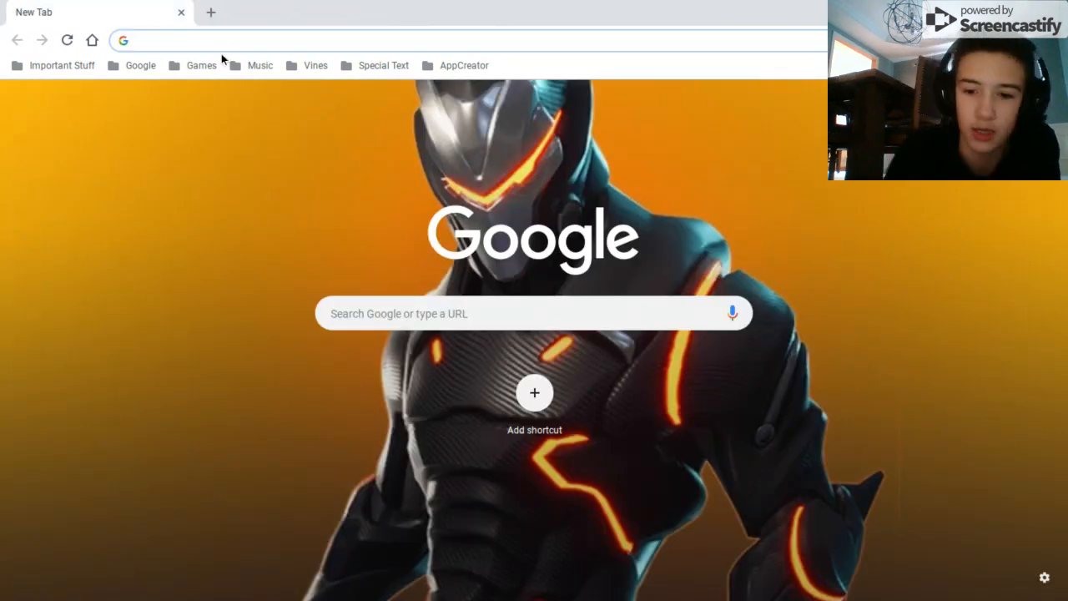
text(pokemon omega ruby rom)
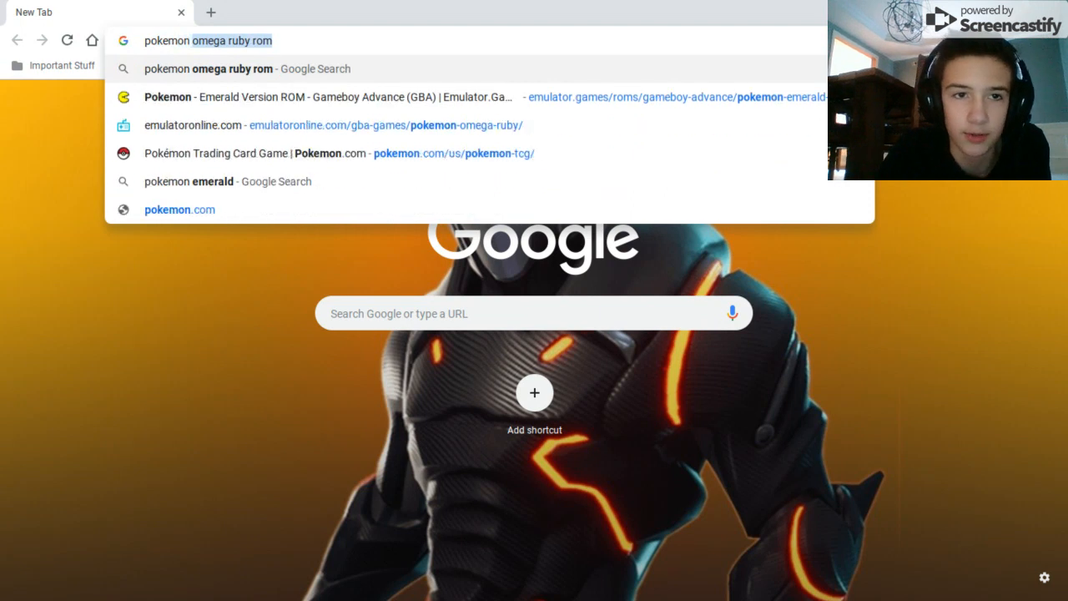
click(190, 181)
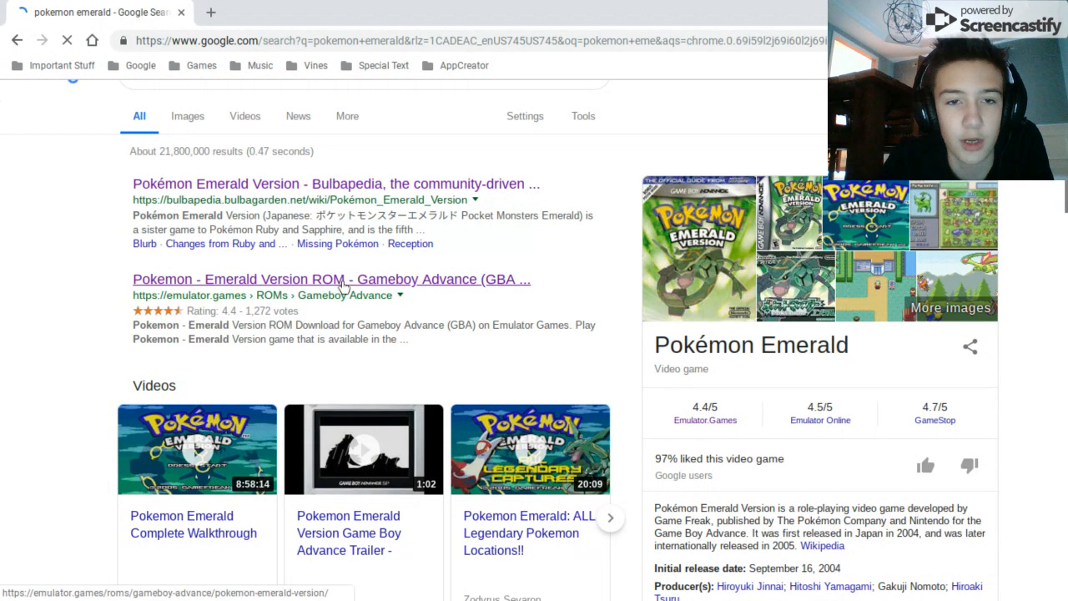
- Open the Emulator.Games Pokémon Emerald page and download the ROM
click(329, 279)
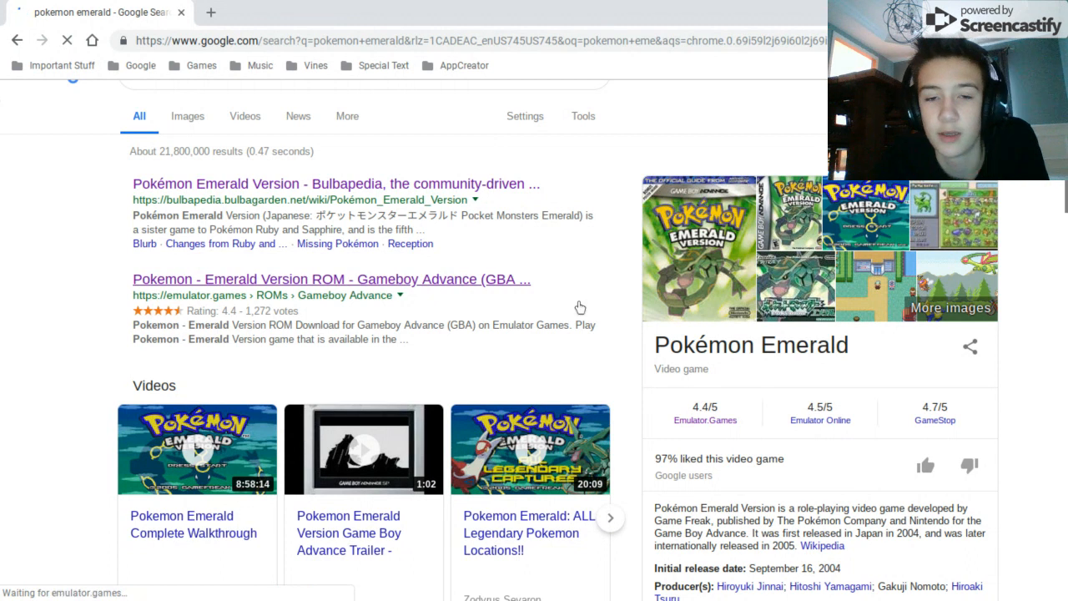
click(330, 279)
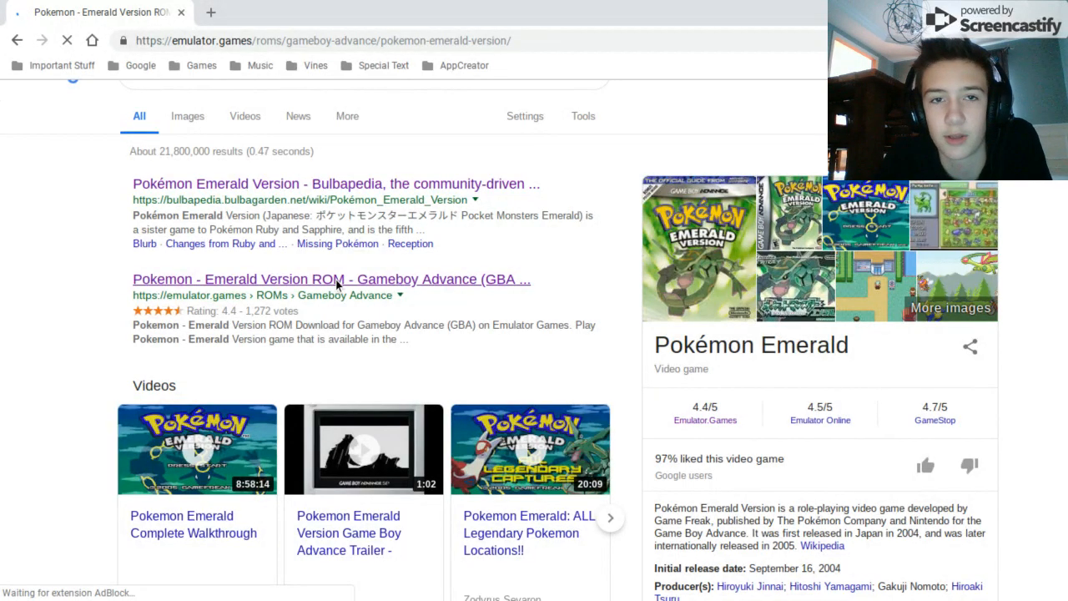
click(335, 279)
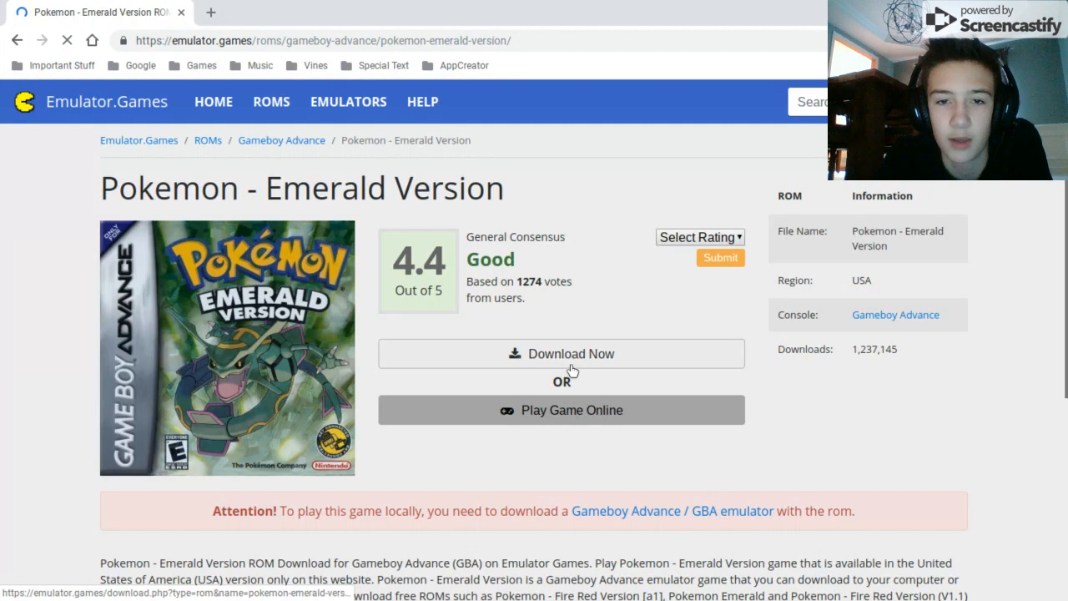
click(561, 353)
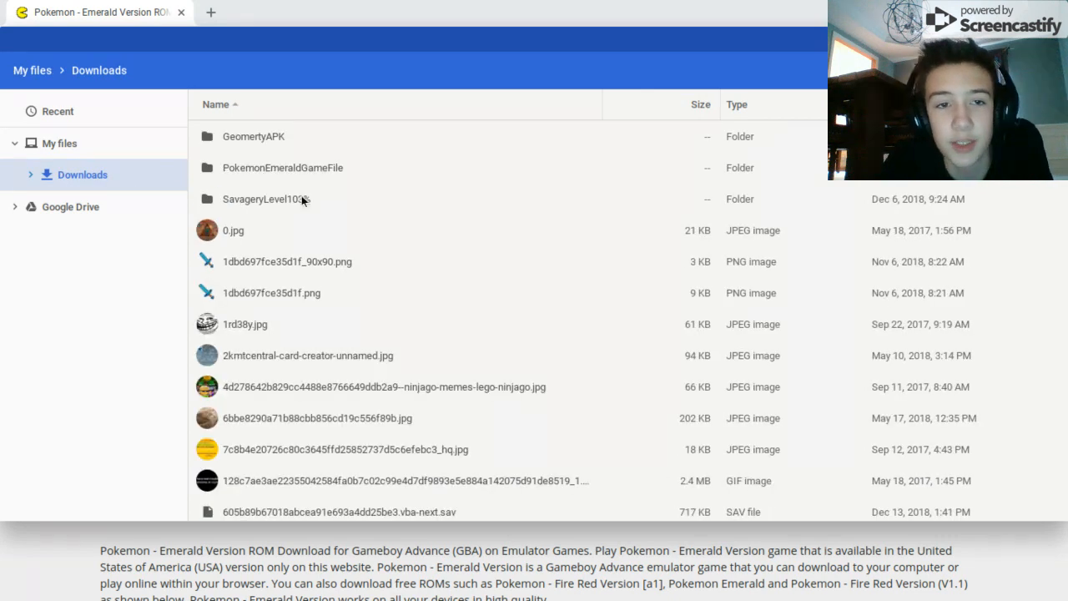
mouse_move(362, 170)
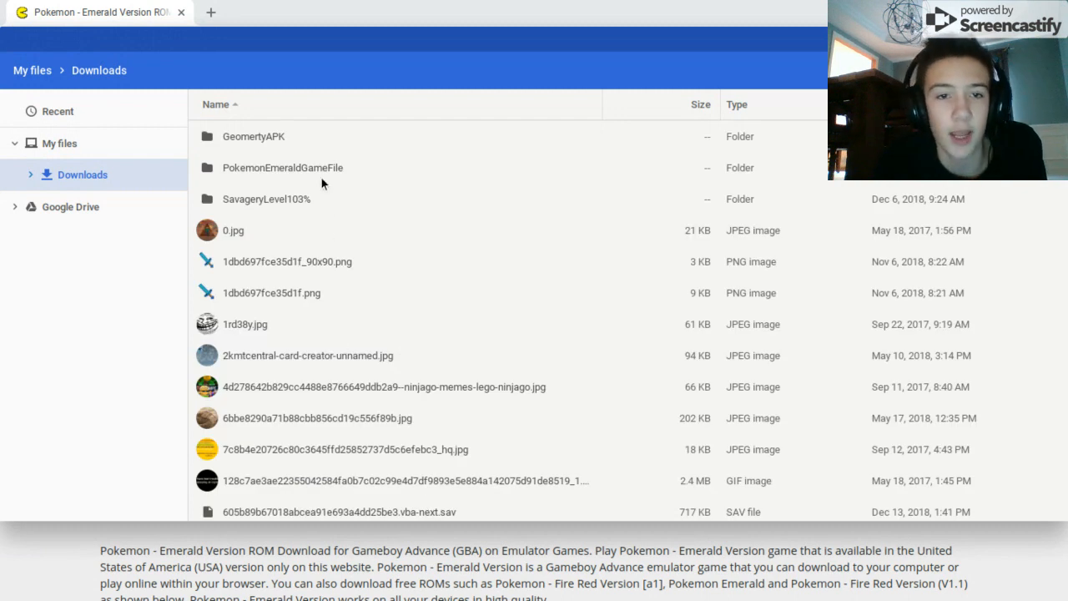
- Open the PokemonEmeraldGameFile folder in Downloads
double_click(281, 167)
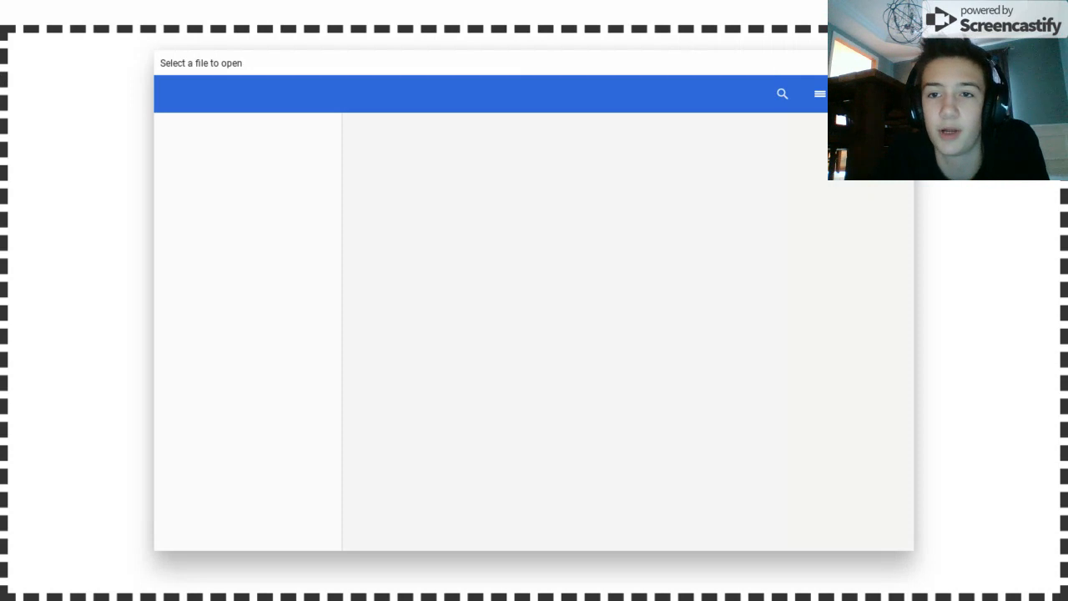
- Browse the file picker back to Downloads and open the Pokémon Emerald game file
click(280, 260)
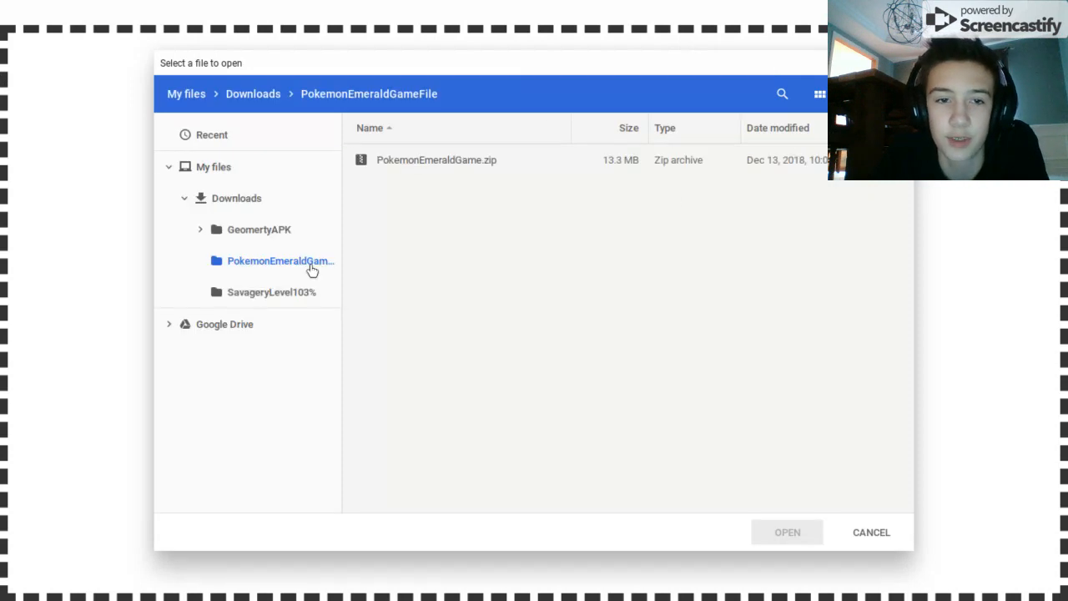
click(236, 197)
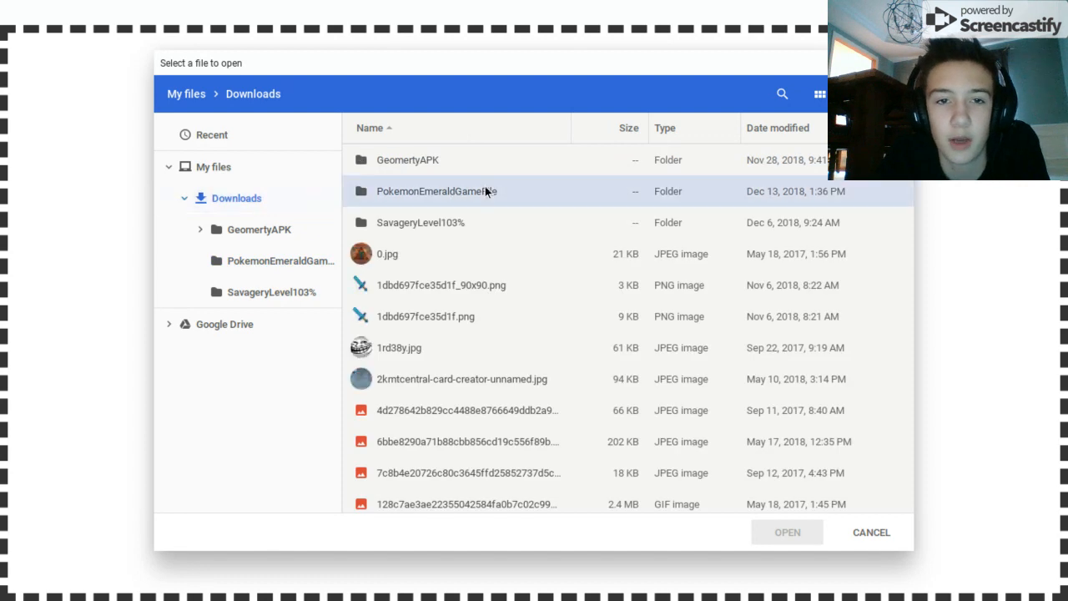
double_click(435, 192)
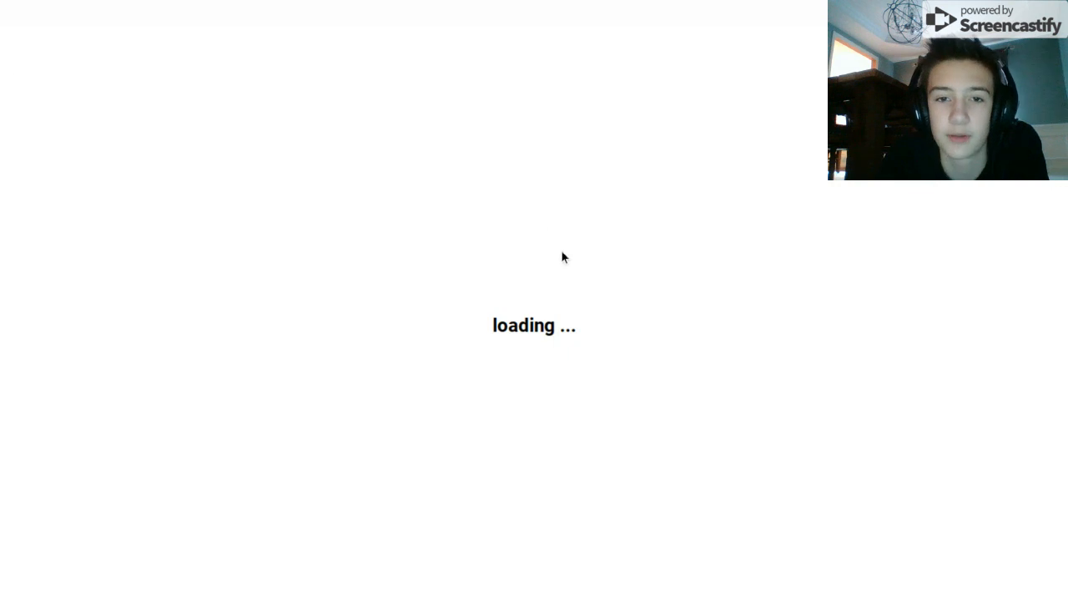
mouse_move(517, 261)
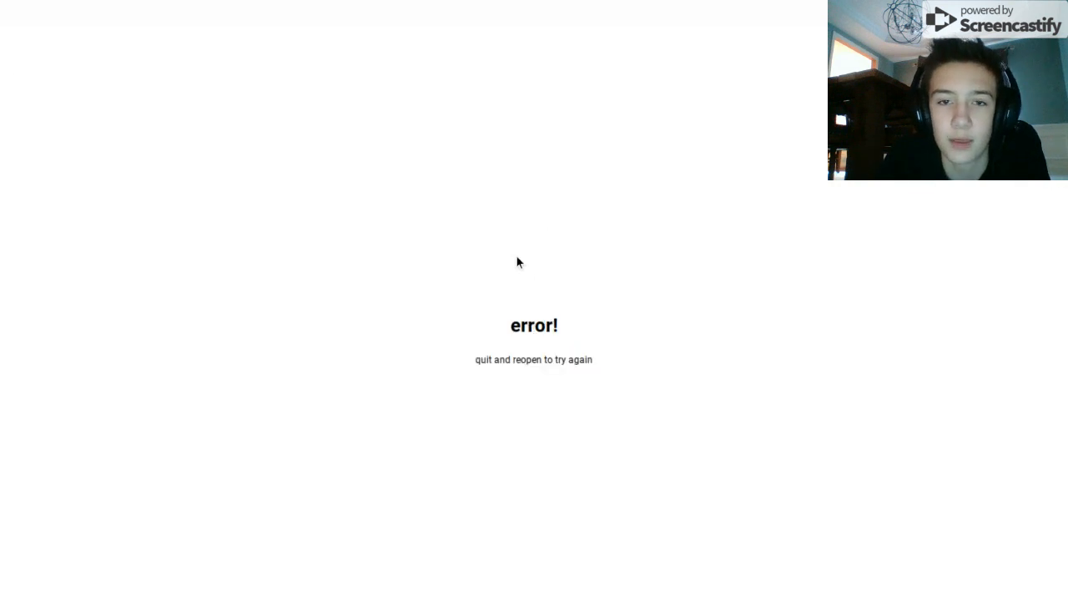
mouse_move(525, 309)
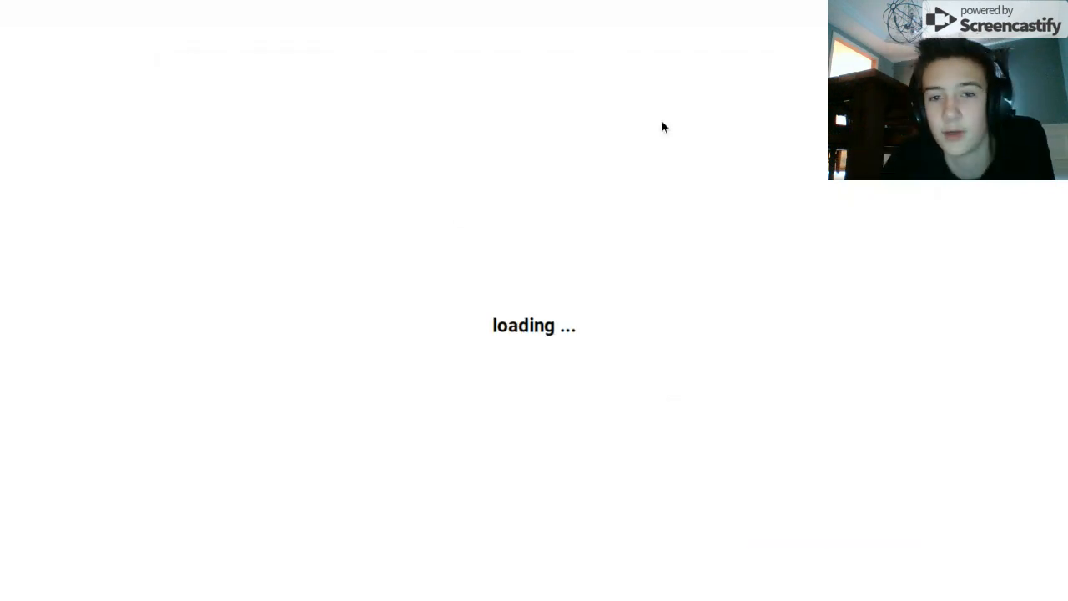
mouse_move(406, 350)
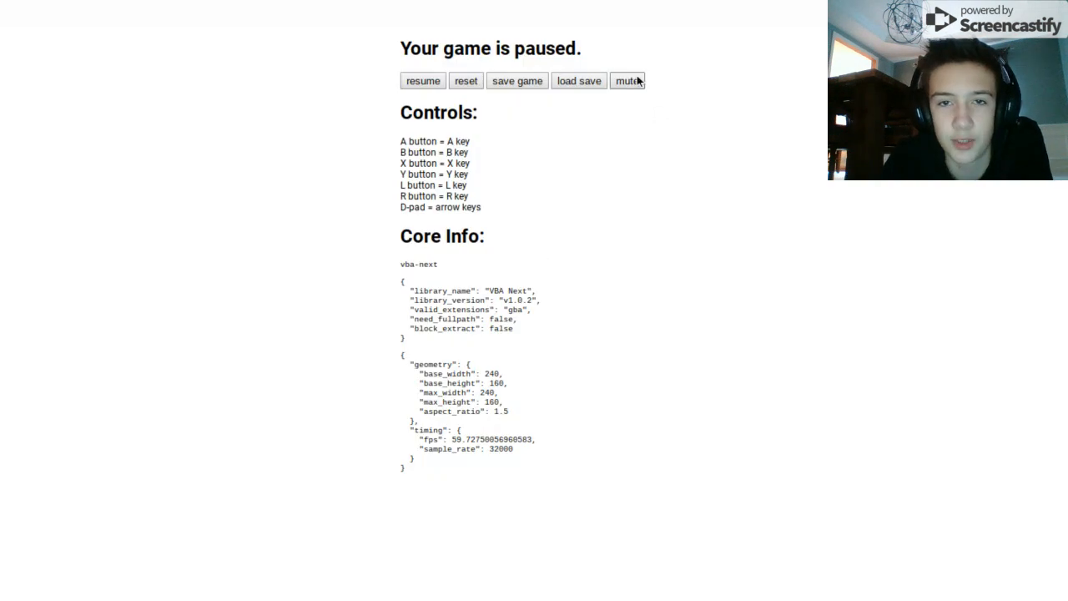
- Mute the game sound and walk the character out into Verdanturf Town
click(422, 80)
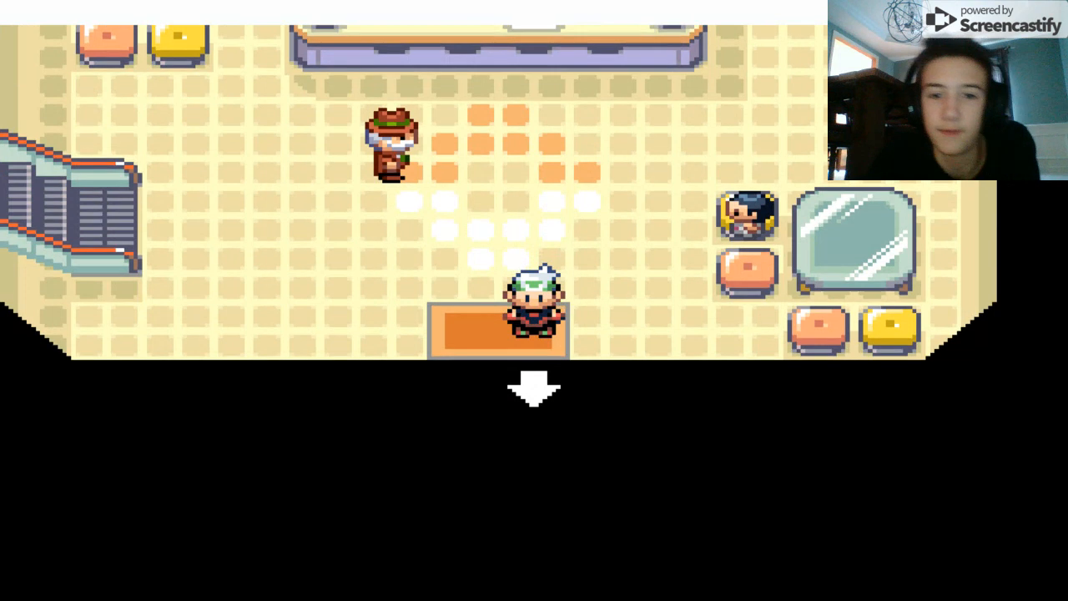
key(Down)
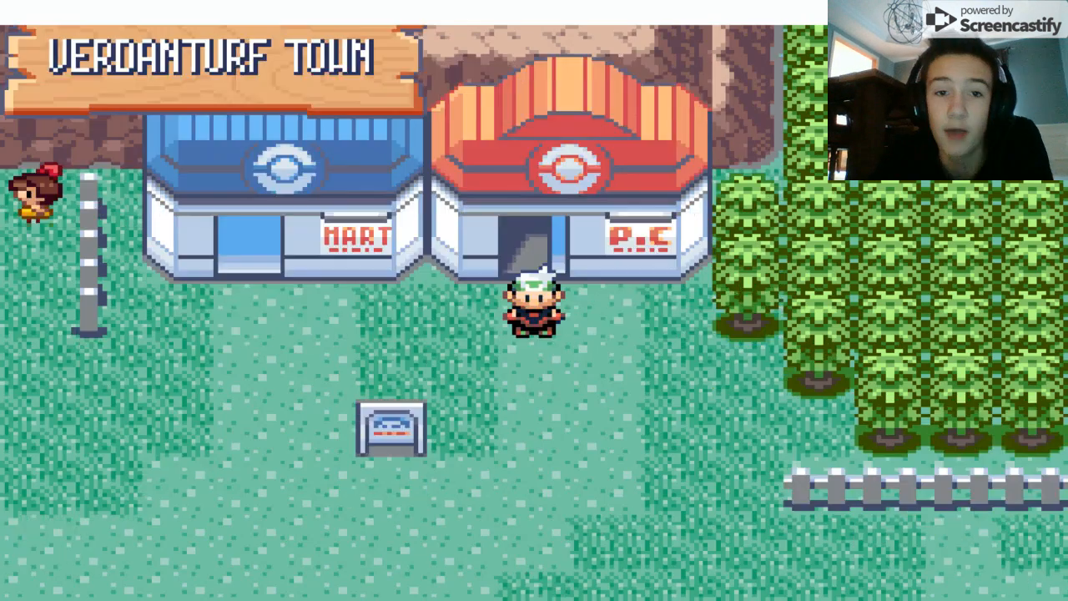